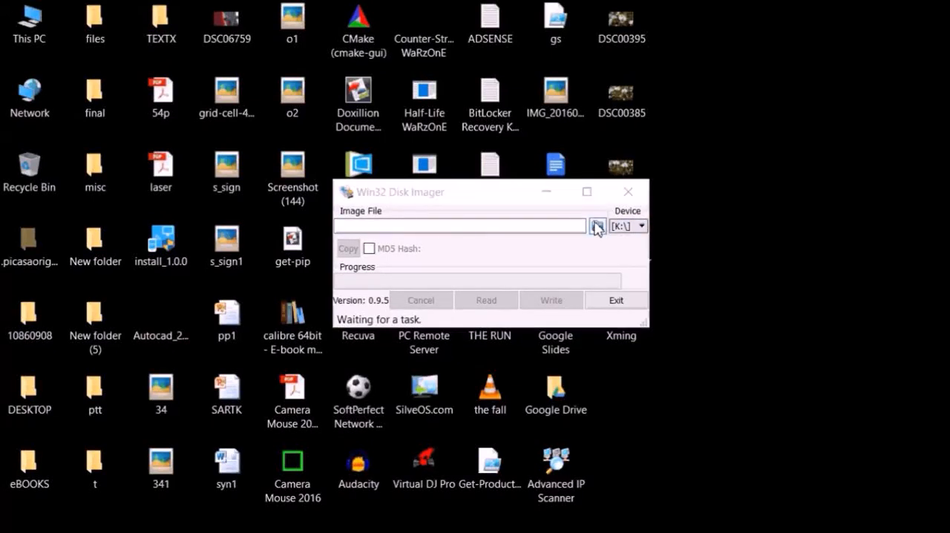
Load the 2017-01-11-raspbian-jessie-lite image from G:\idm\dwd as the image file.
left_click(599, 226)
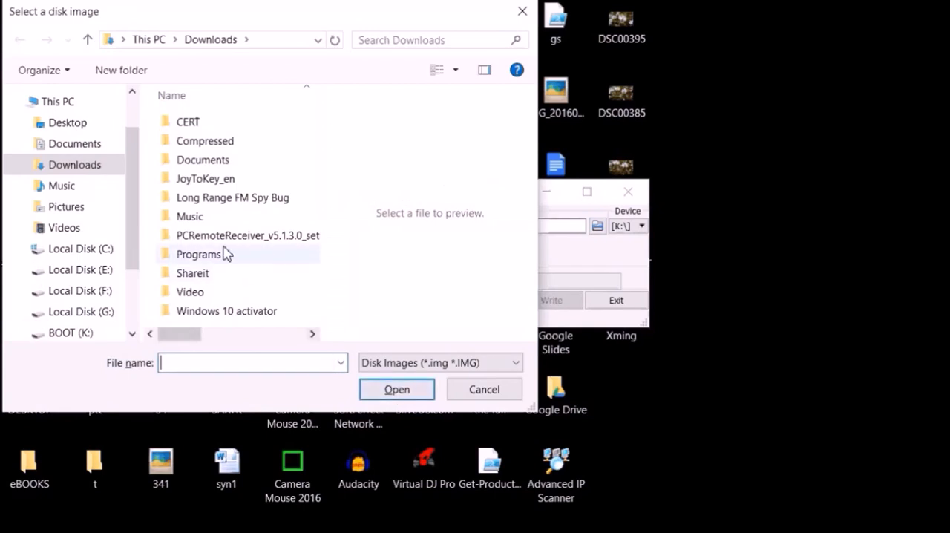
left_click(80, 310)
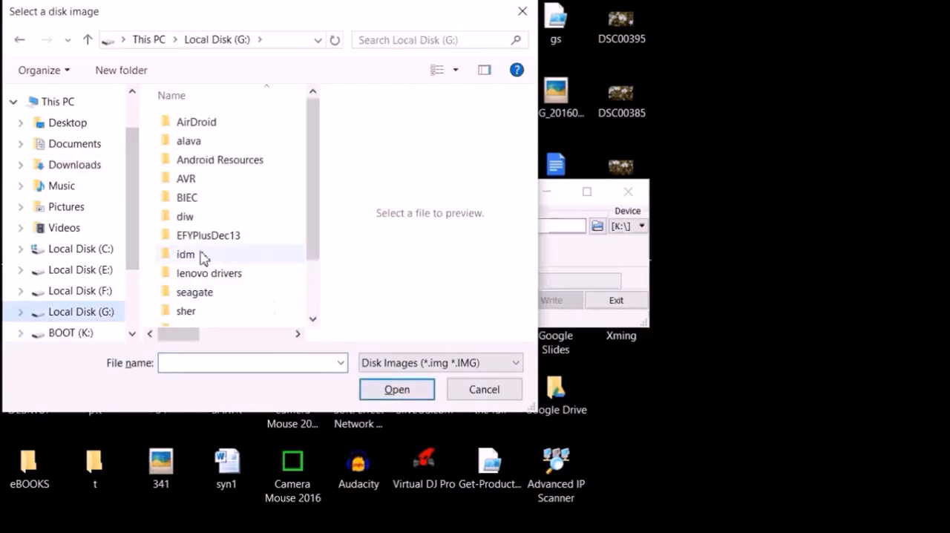
double_click(185, 254)
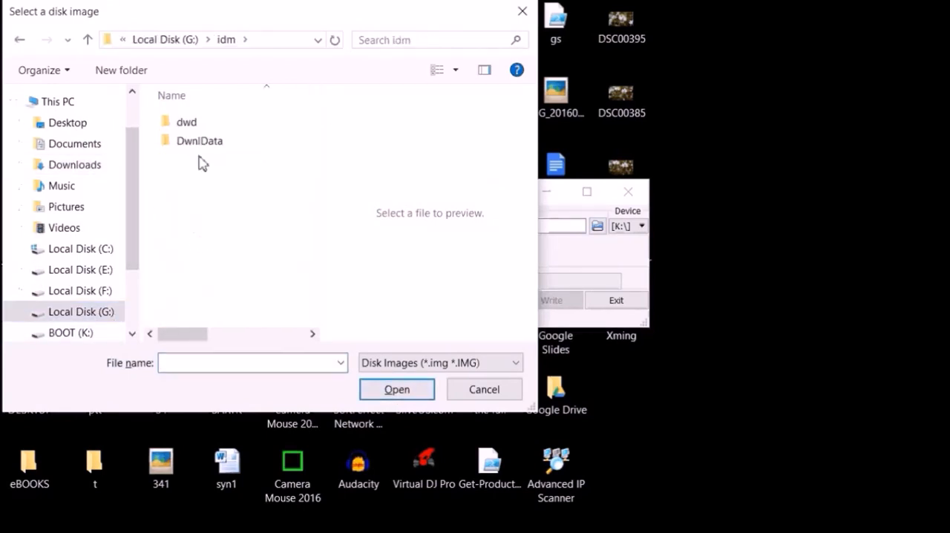
double_click(188, 122)
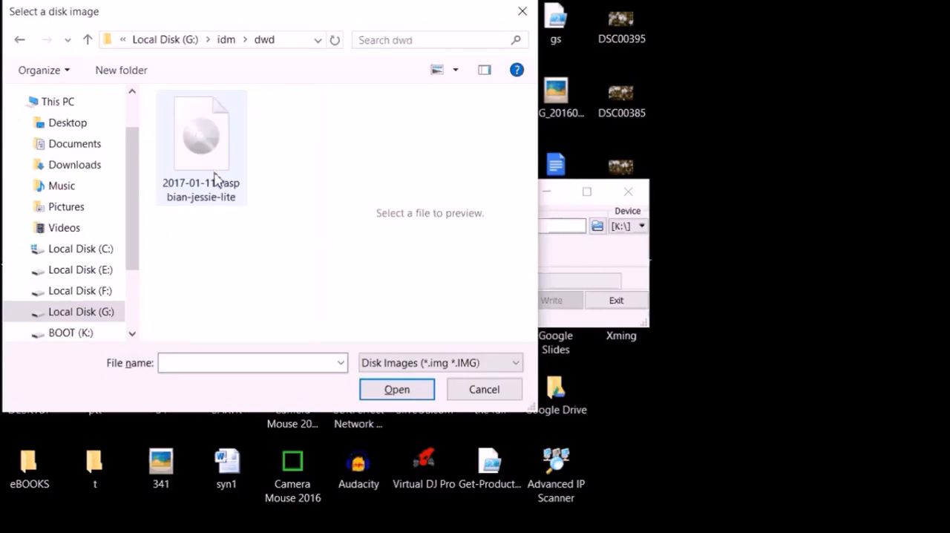
left_click(200, 134)
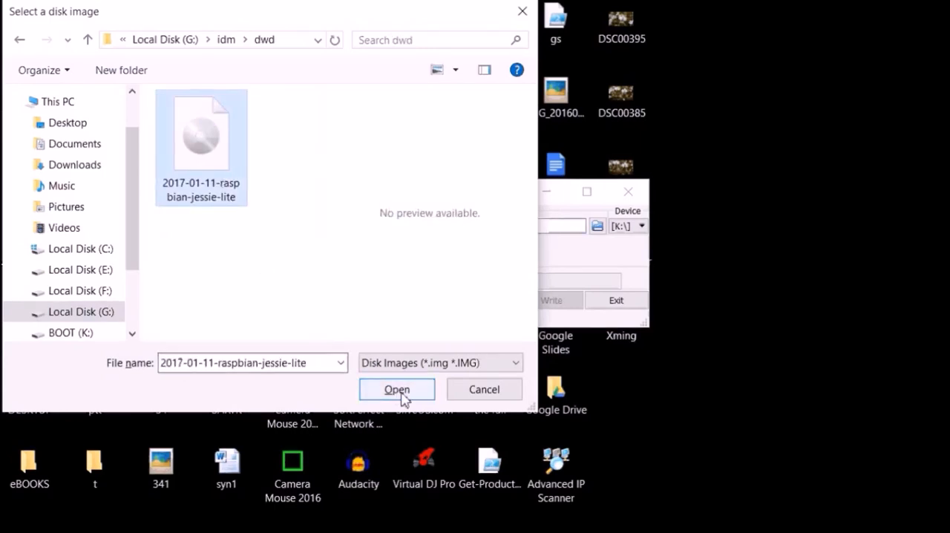
left_click(397, 389)
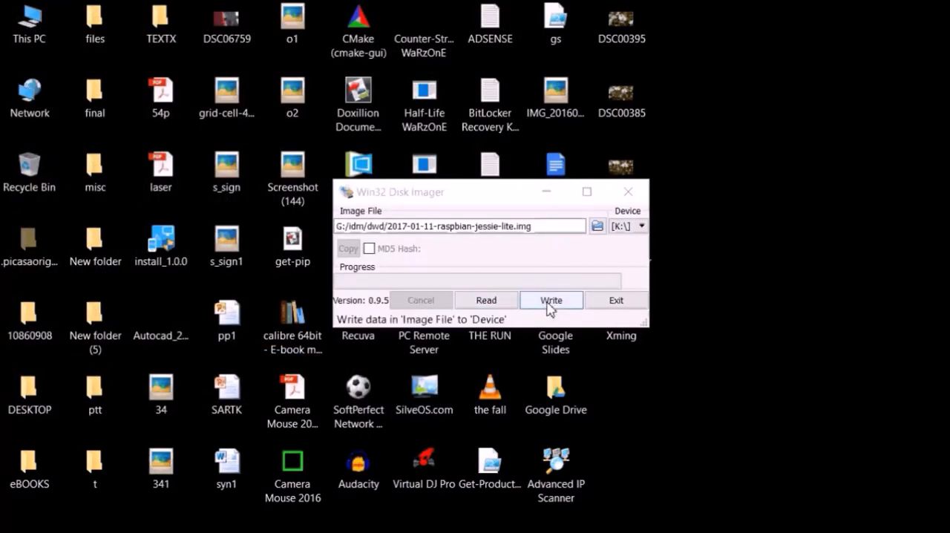
Write the image to the BOOT (K:) card, confirming overwrite, and acknowledge Write Successful.
left_click(551, 300)
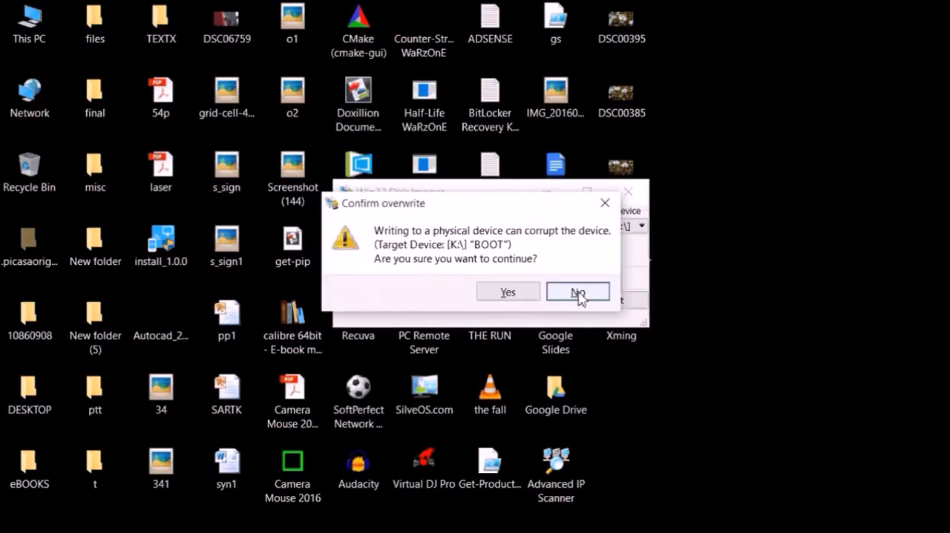
left_click(577, 291)
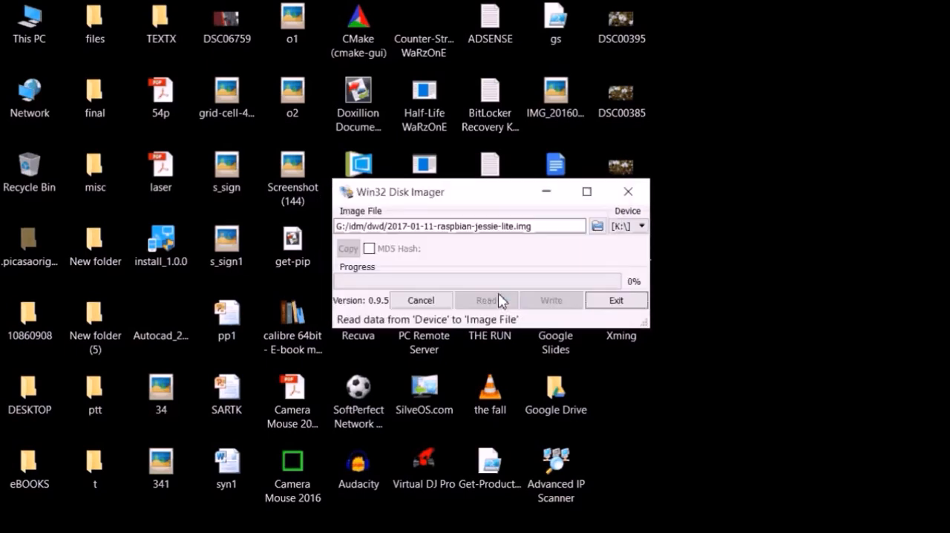
left_click(487, 300)
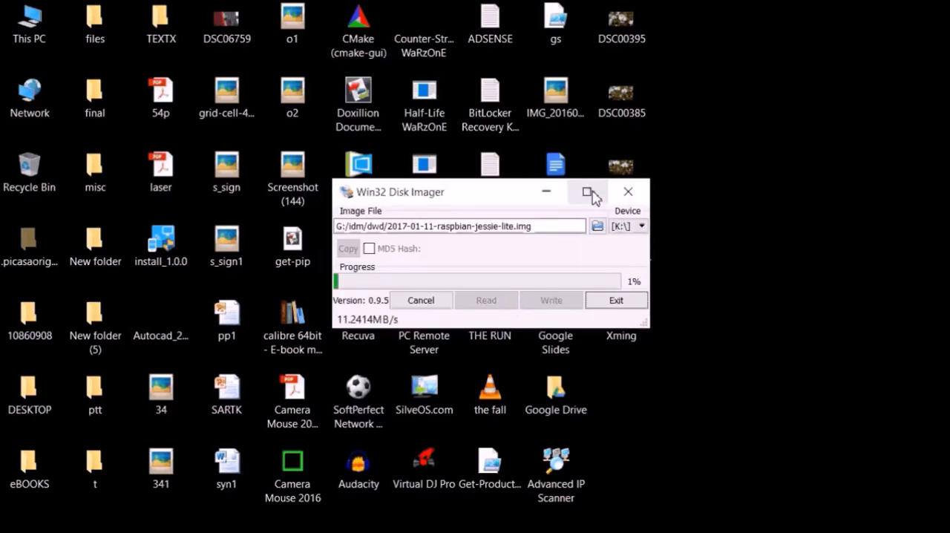
left_click(588, 191)
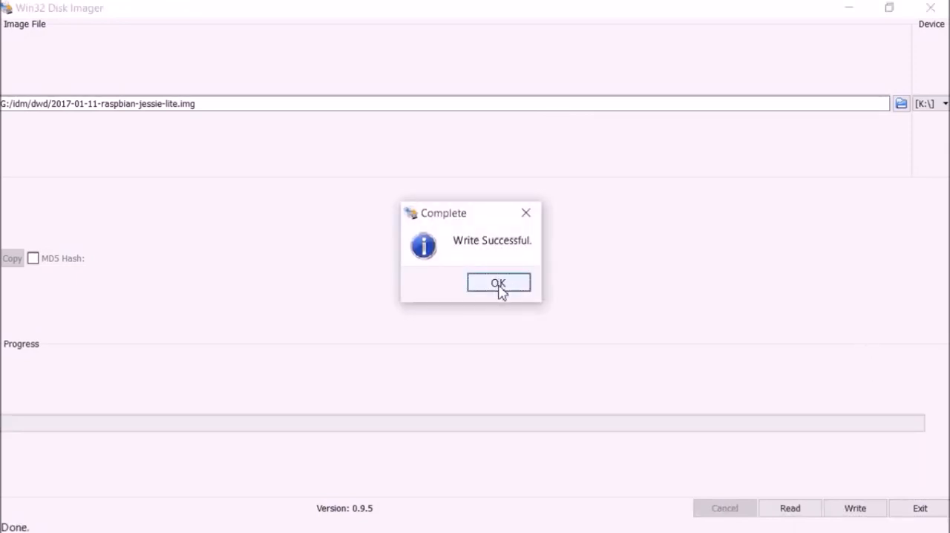
left_click(499, 282)
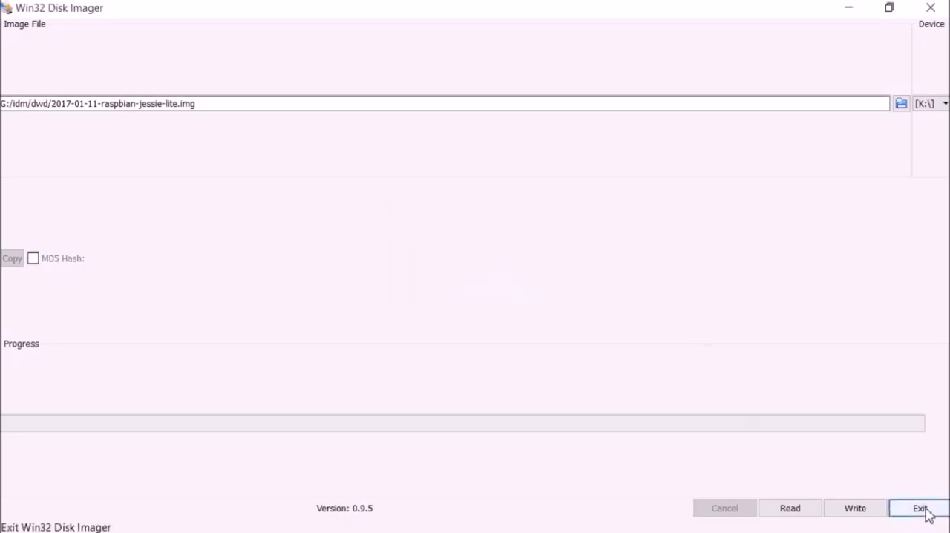
Exit the imager and run cmd from Start search as administrator.
left_click(920, 508)
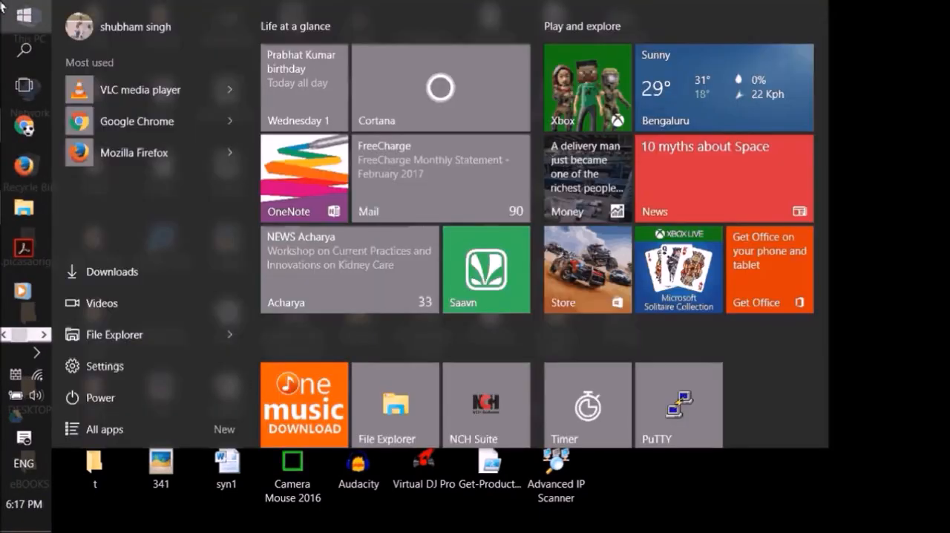
left_click(15, 15)
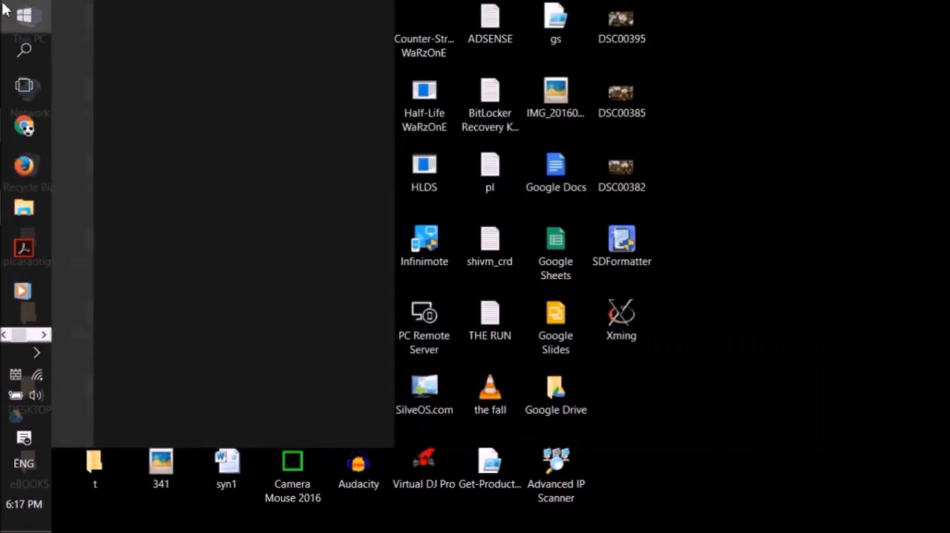
type("cmd")
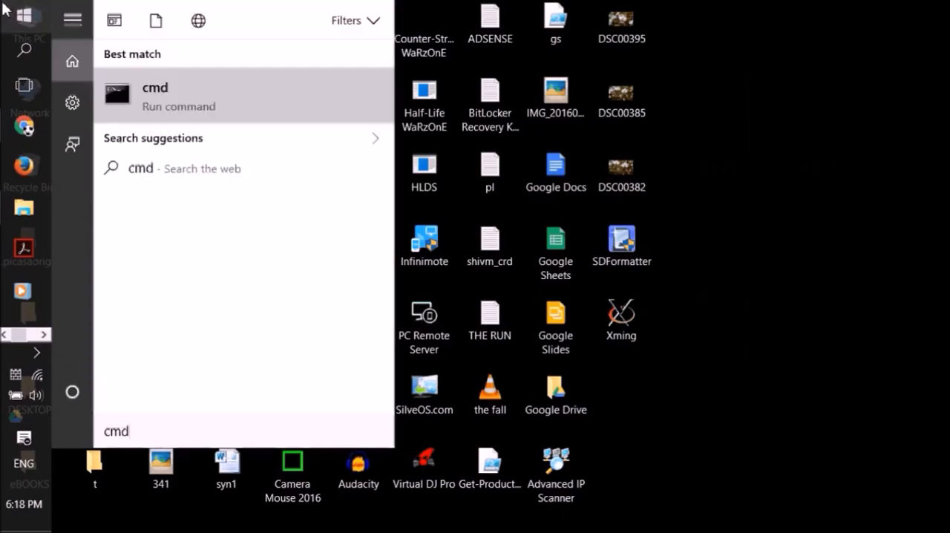
right_click(154, 95)
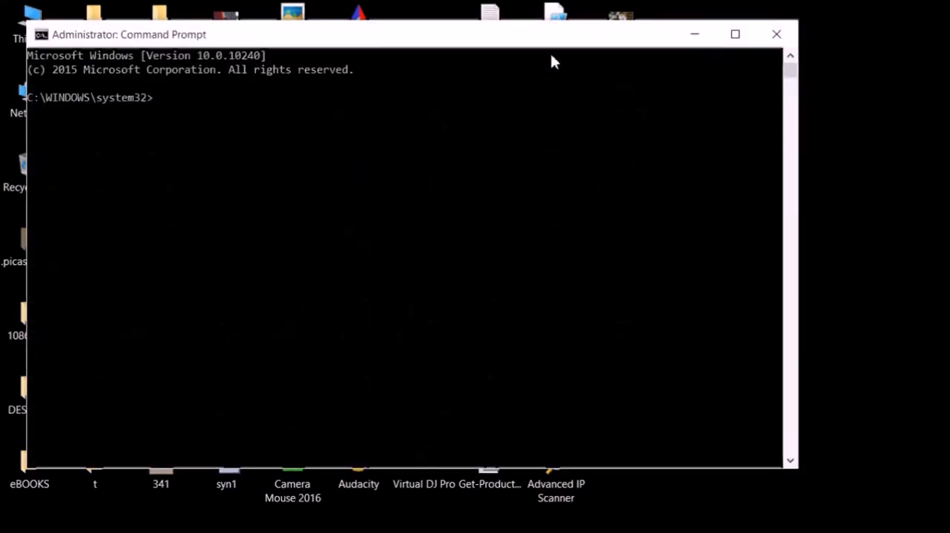
Maximize the prompt, run cd.. up to C:\Windows, then enter k for the boot drive.
left_click(735, 34)
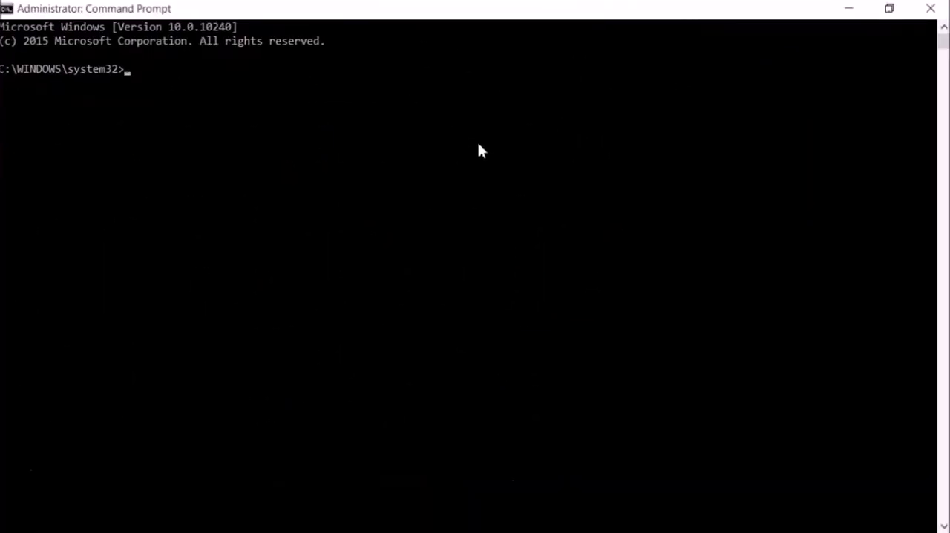
type("cd")
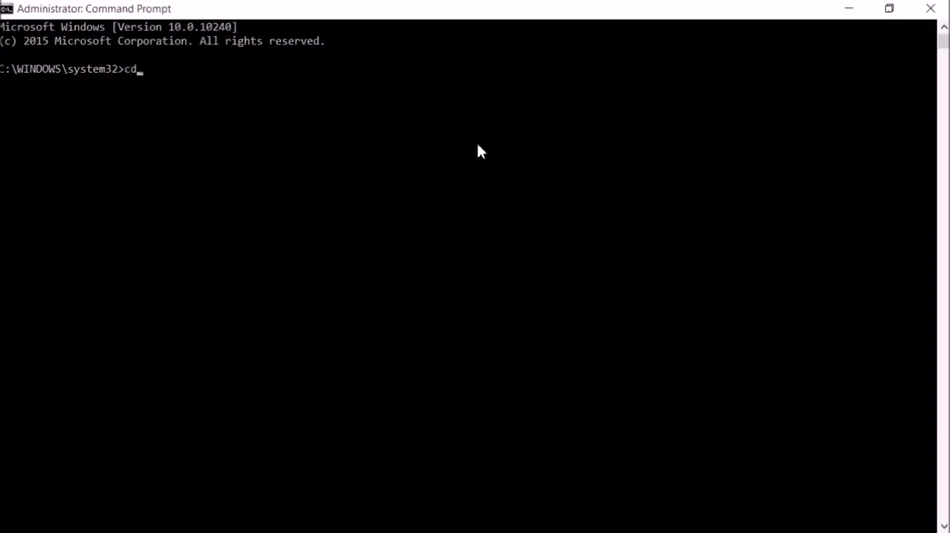
key("Return")
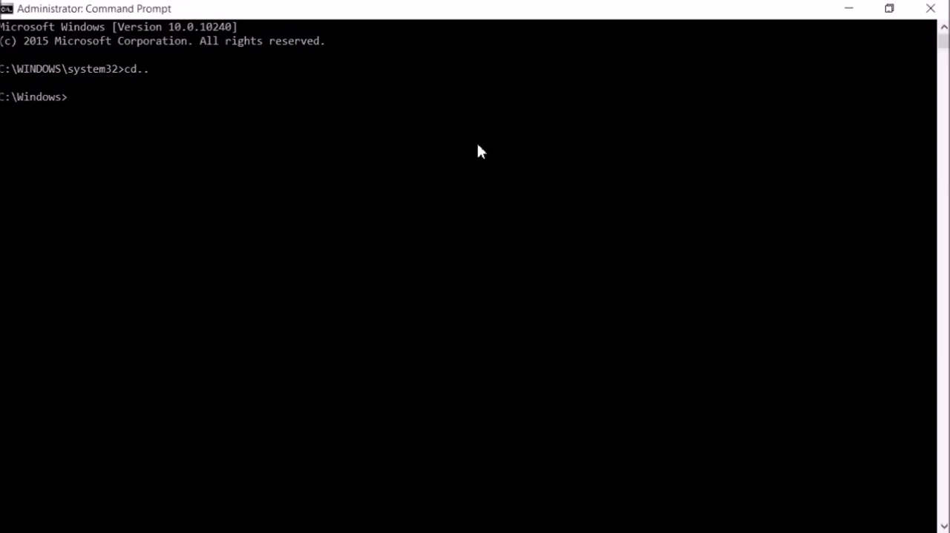
type("k")
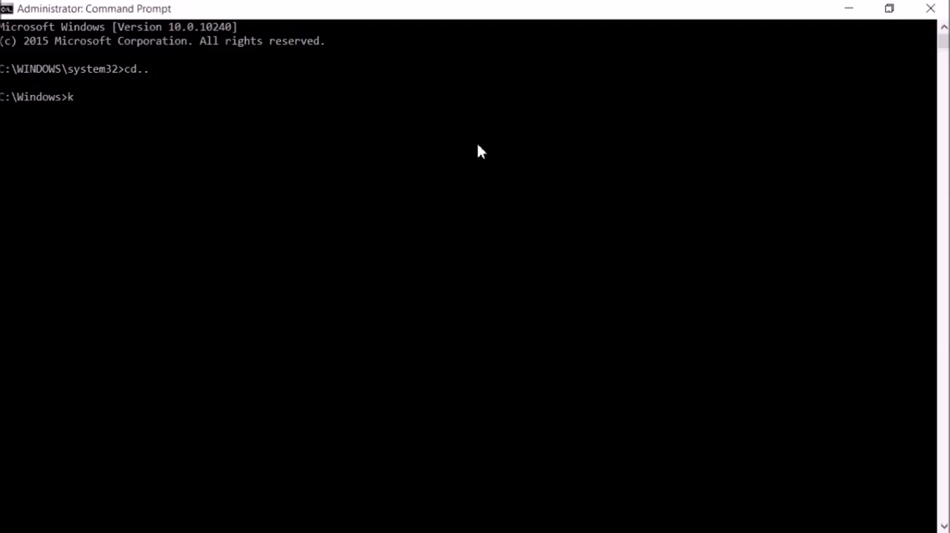
key("Return")
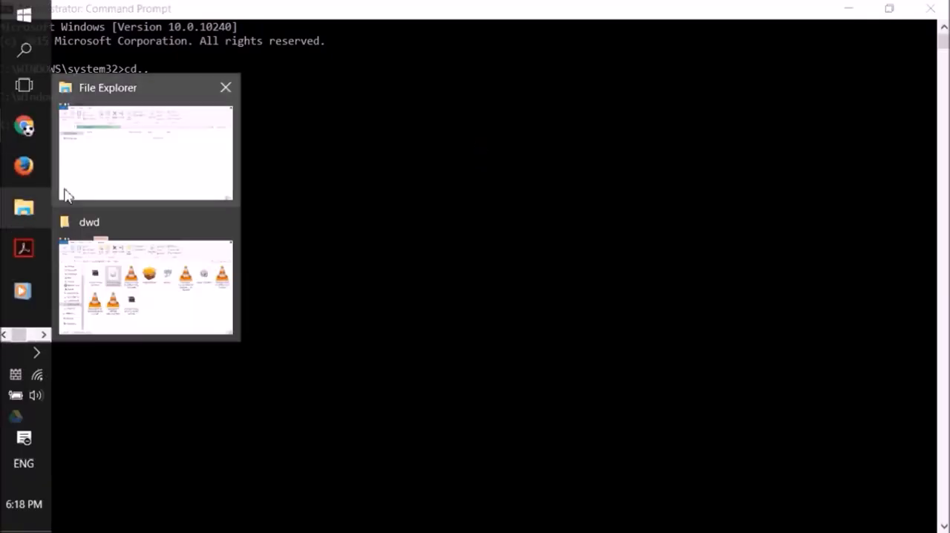
Bring up the open File Explorer window showing the boot (K:) drive.
left_click(146, 153)
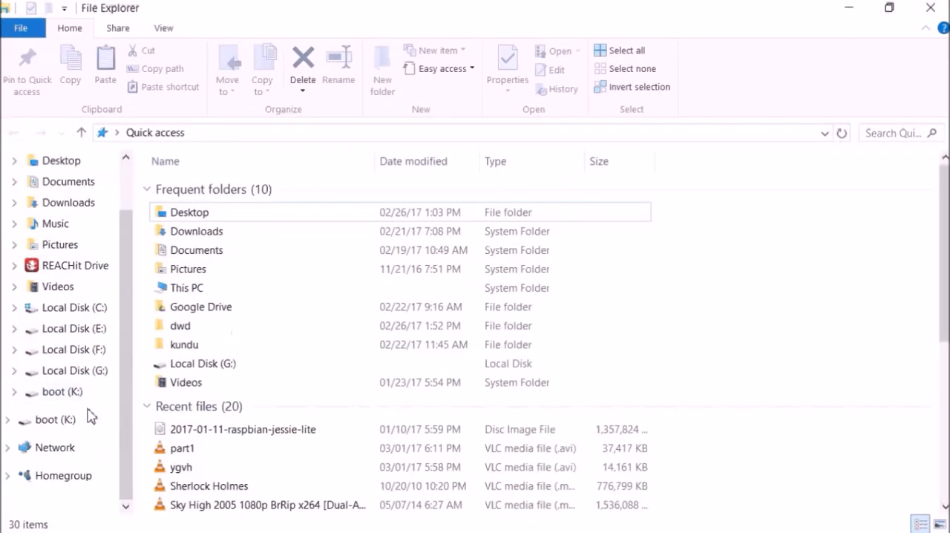
mouse_move(83, 410)
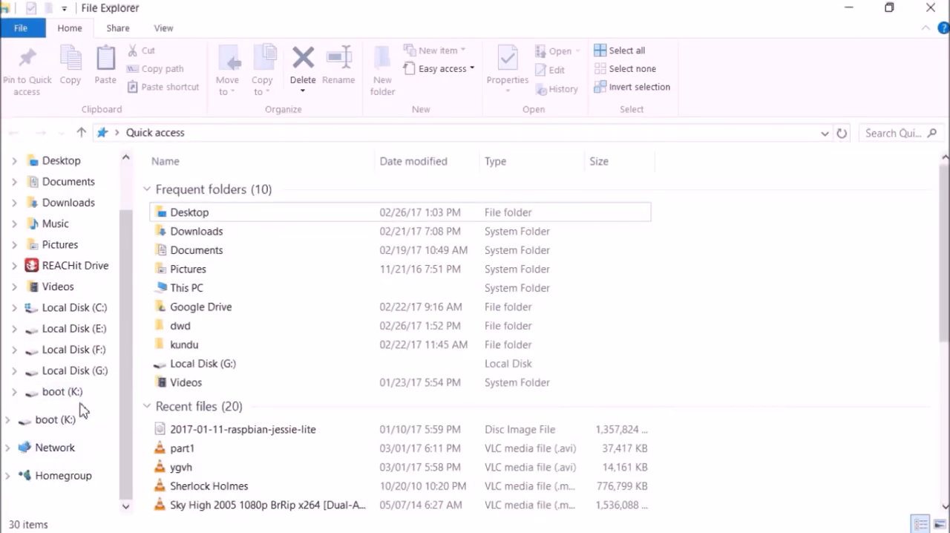
mouse_move(80, 404)
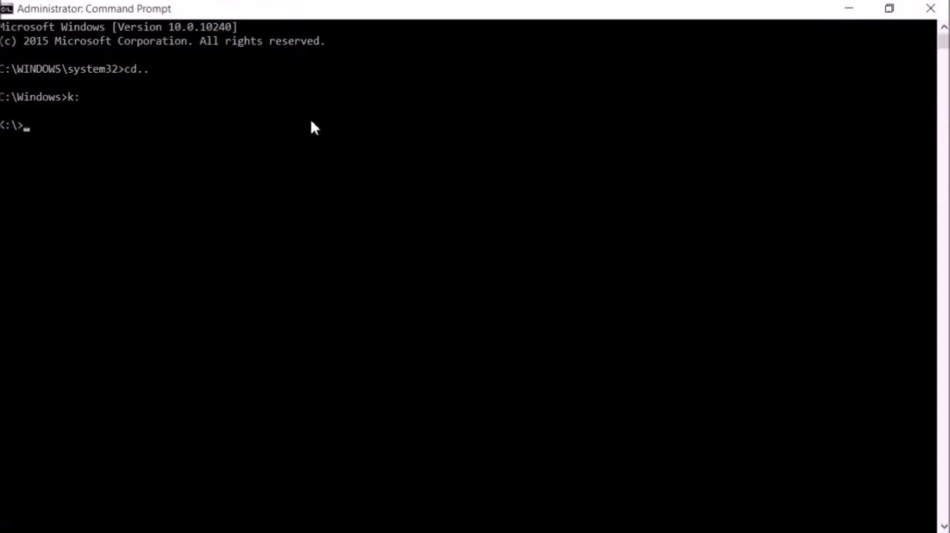
Run echo >>ssh at K:\ to create the empty extensionless ssh file.
type("echi")
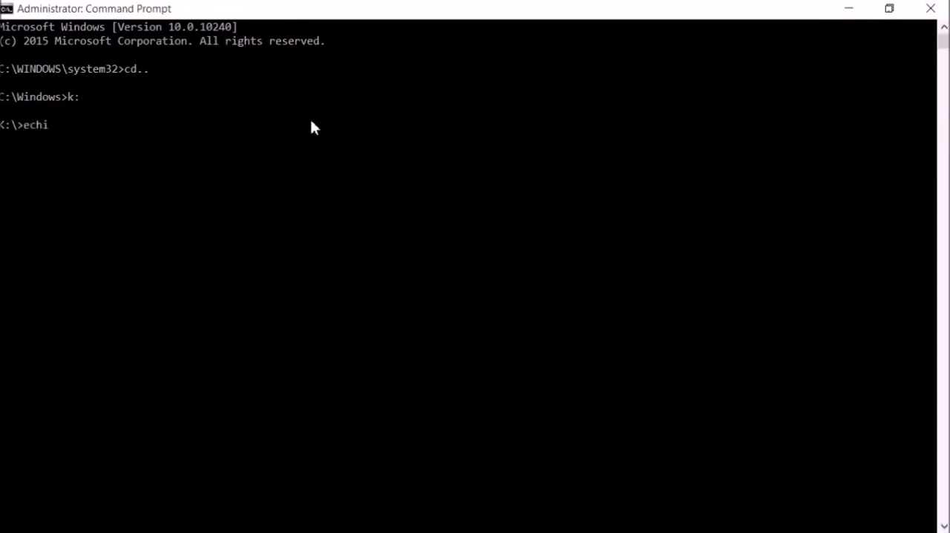
type("o")
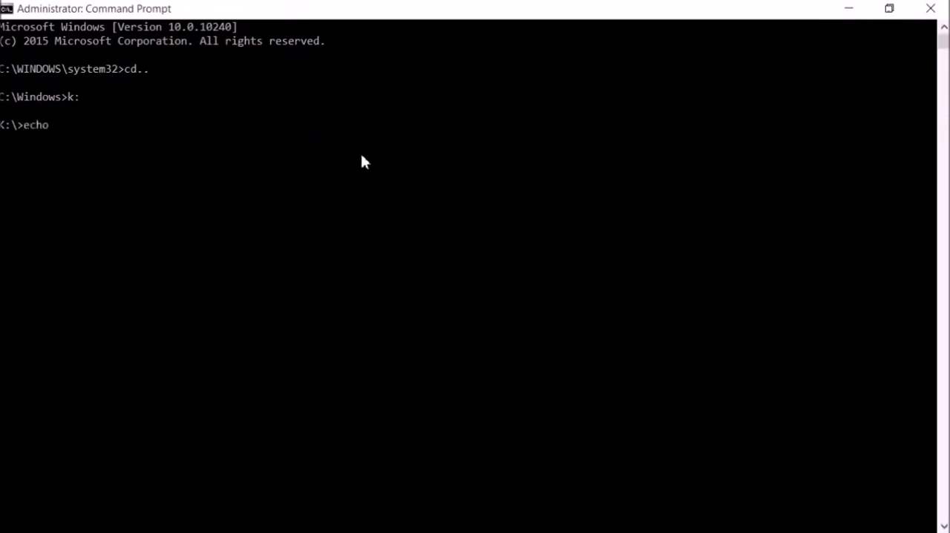
type(">>")
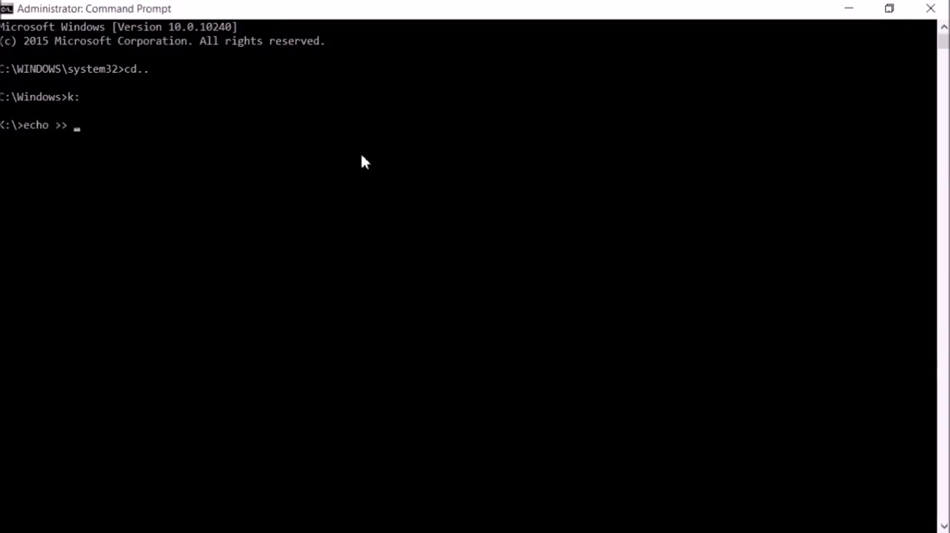
type("ssh")
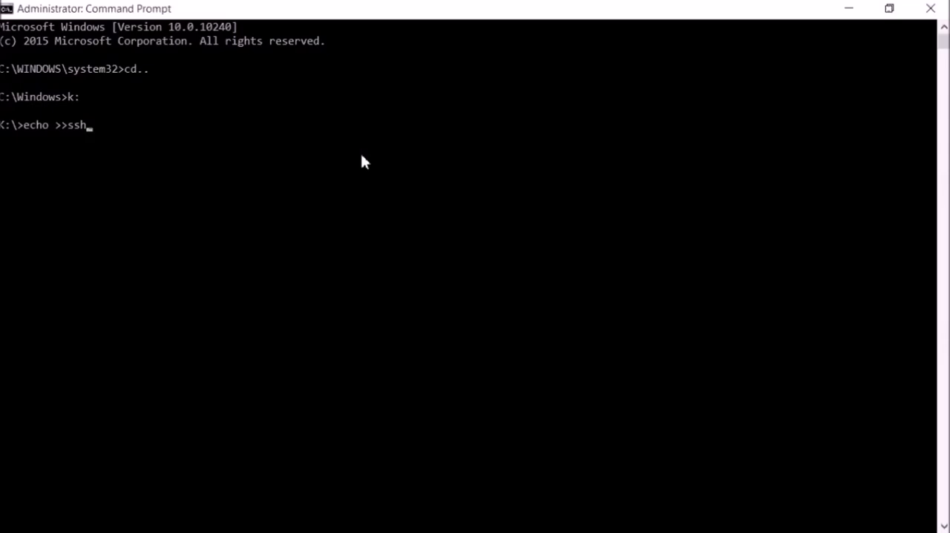
key("Return")
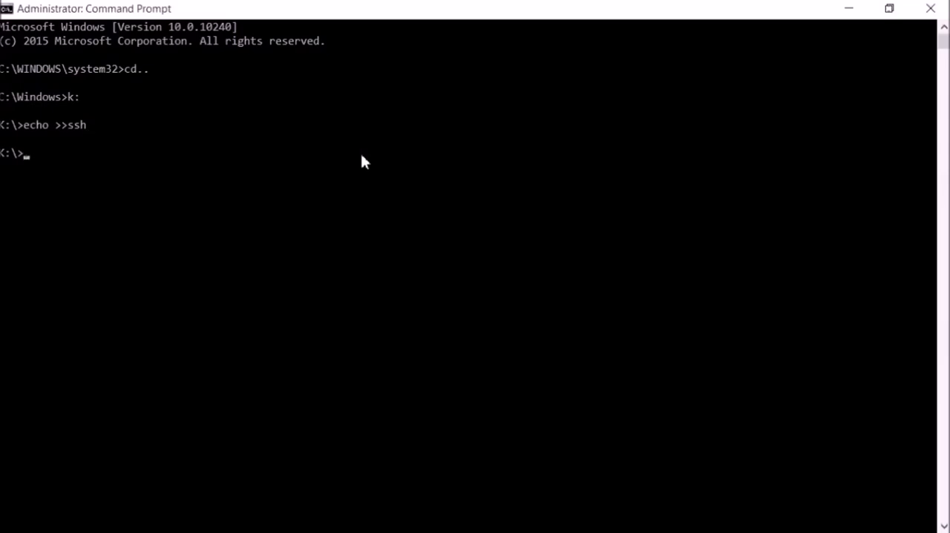
mouse_move(227, 309)
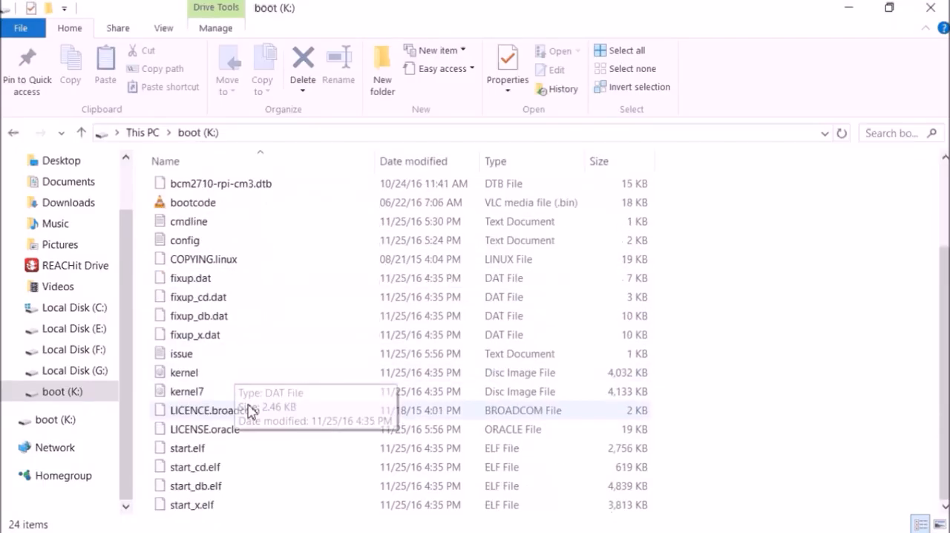
mouse_move(210, 451)
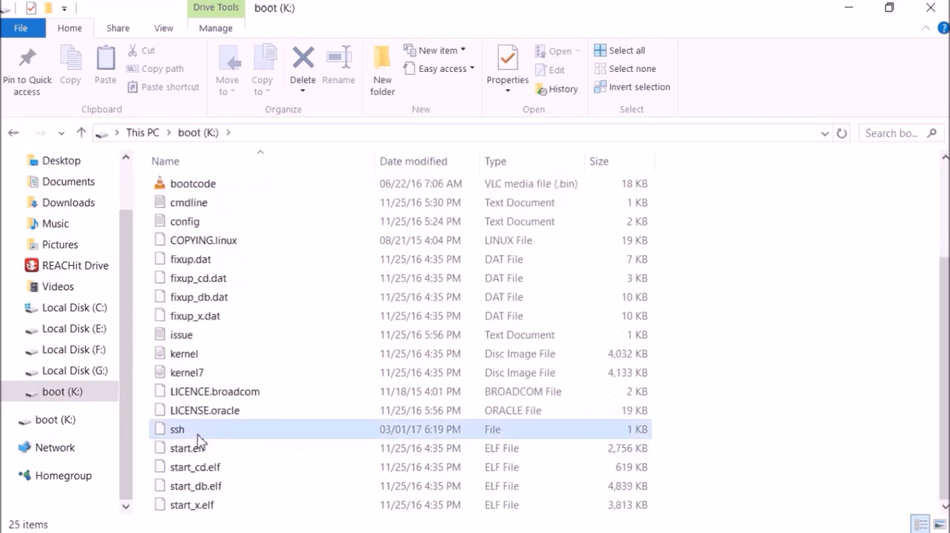
mouse_move(305, 442)
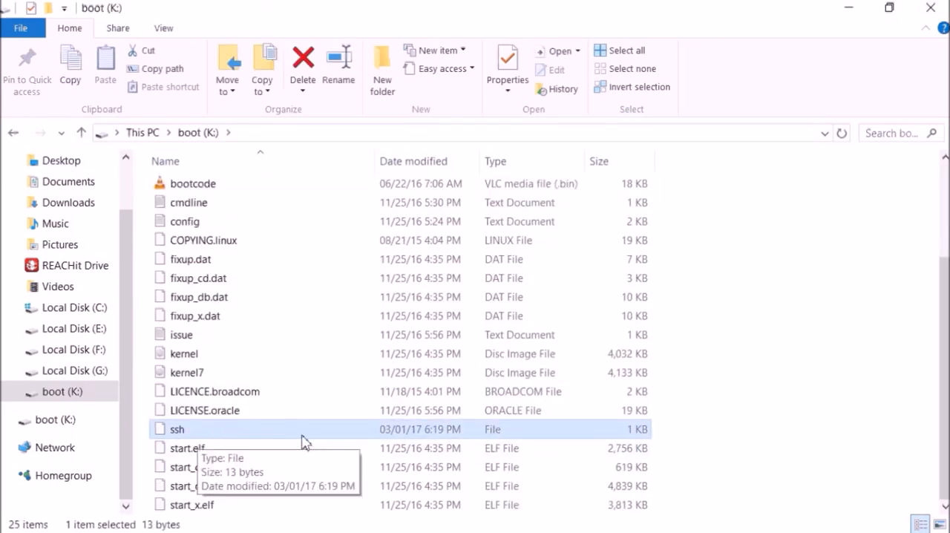
mouse_move(235, 449)
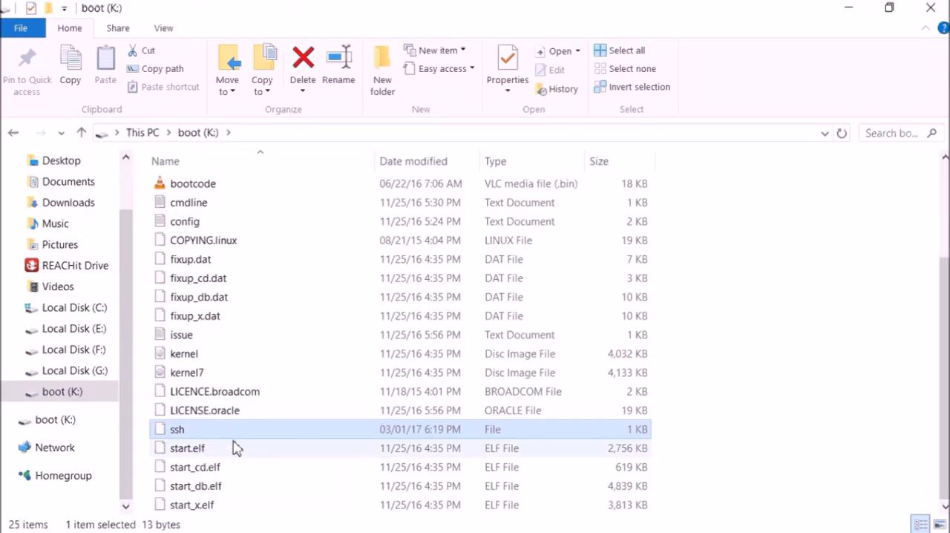